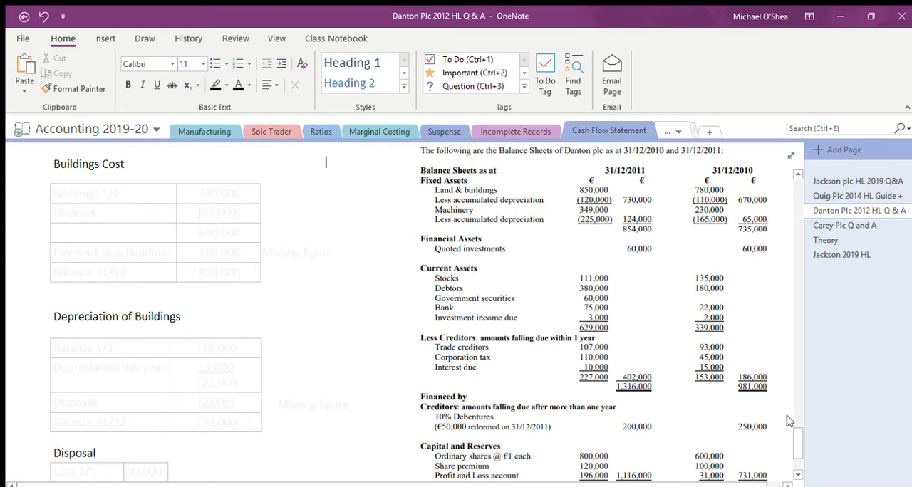
- Turn the faded Buildings Cost rows black: 780,000 less 90,000 disposal, plus 160,000, giving 850,000
scroll("down", 3)
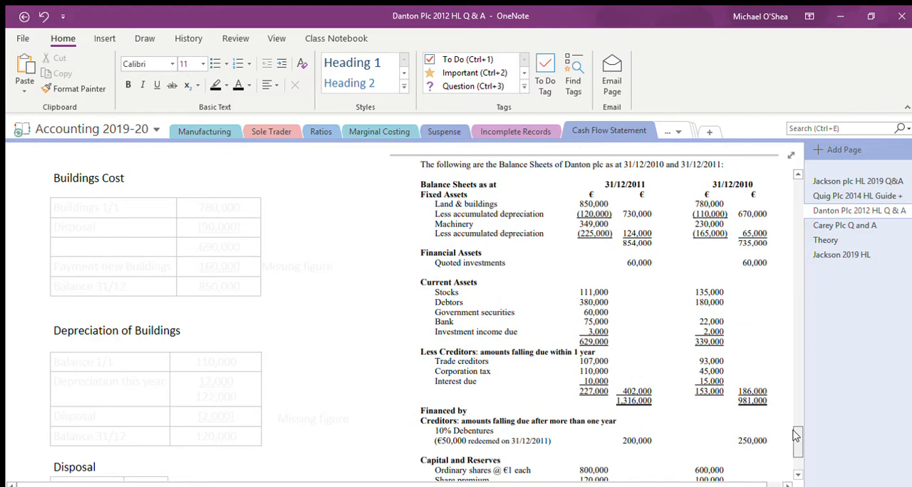
mouse_move(530, 330)
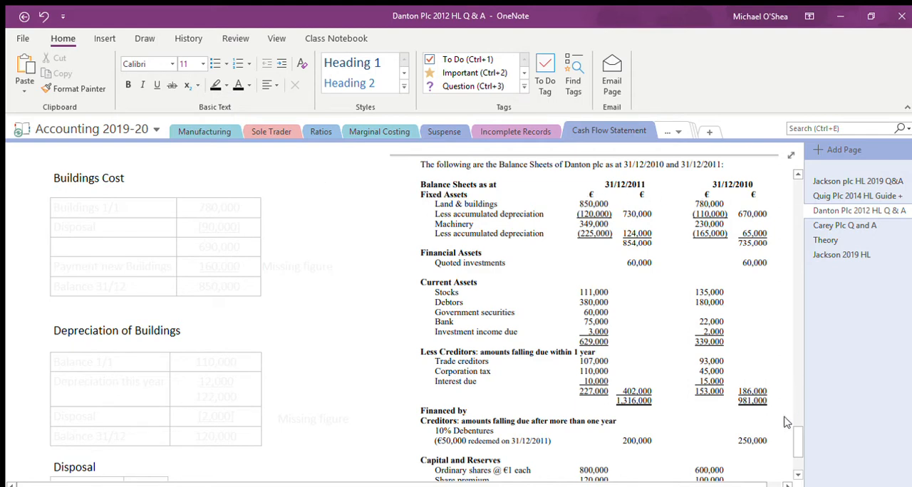
scroll("down", 3)
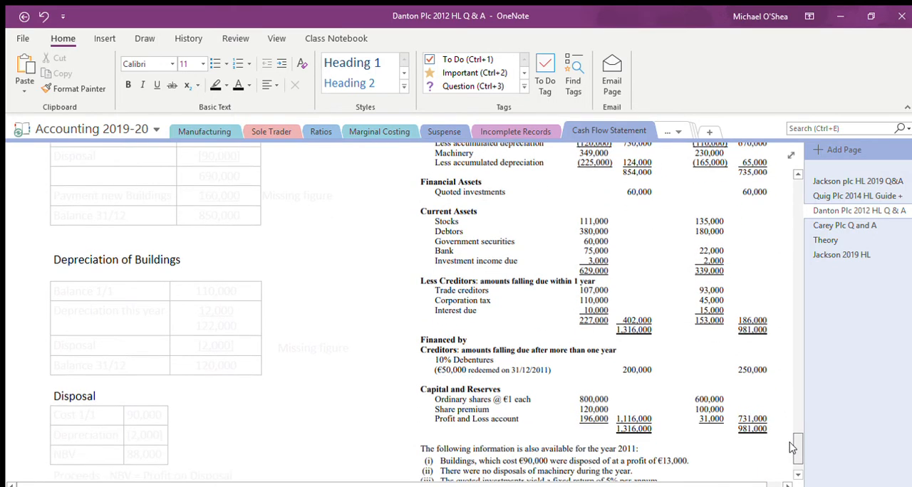
scroll("down", 3)
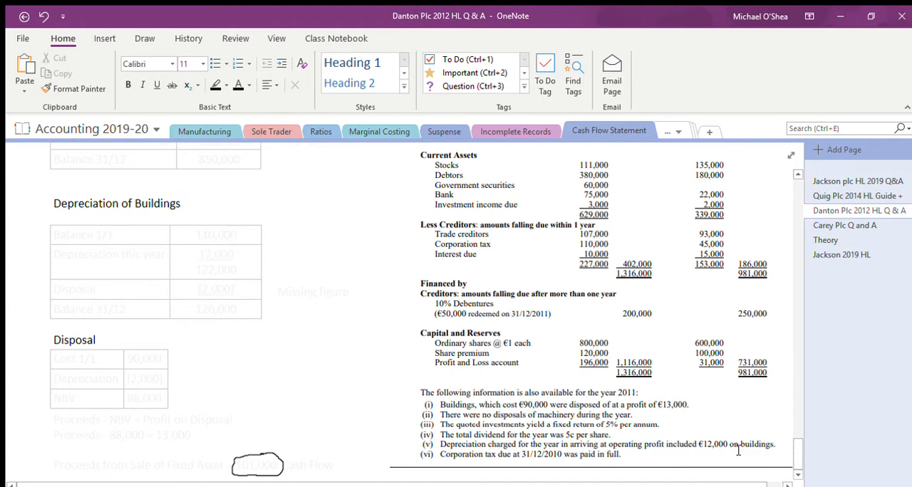
scroll("up", 3)
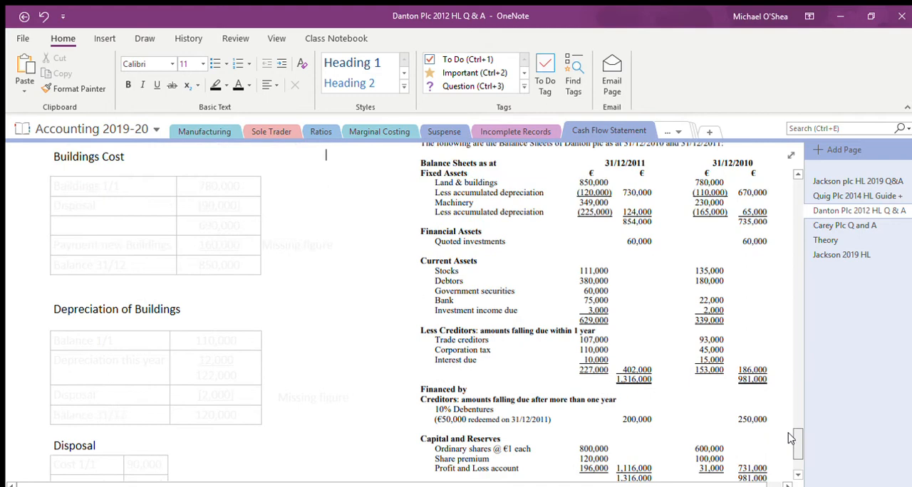
scroll("up", 3)
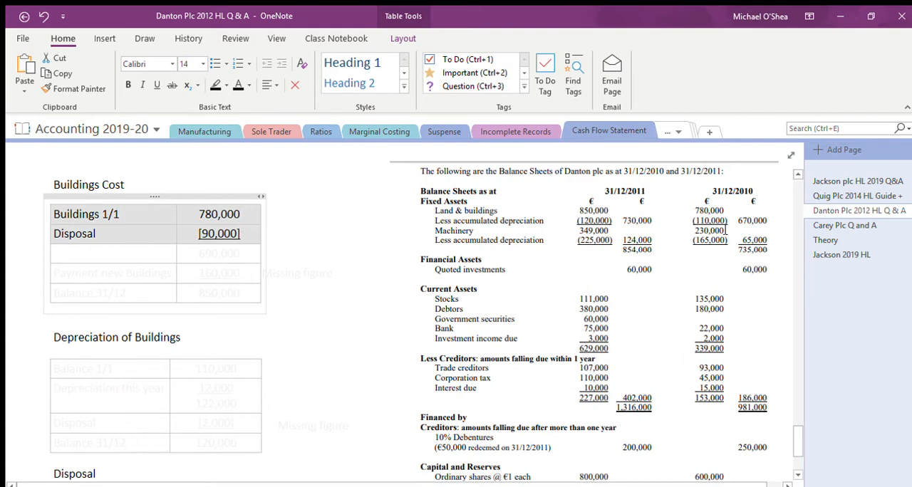
scroll("down", 3)
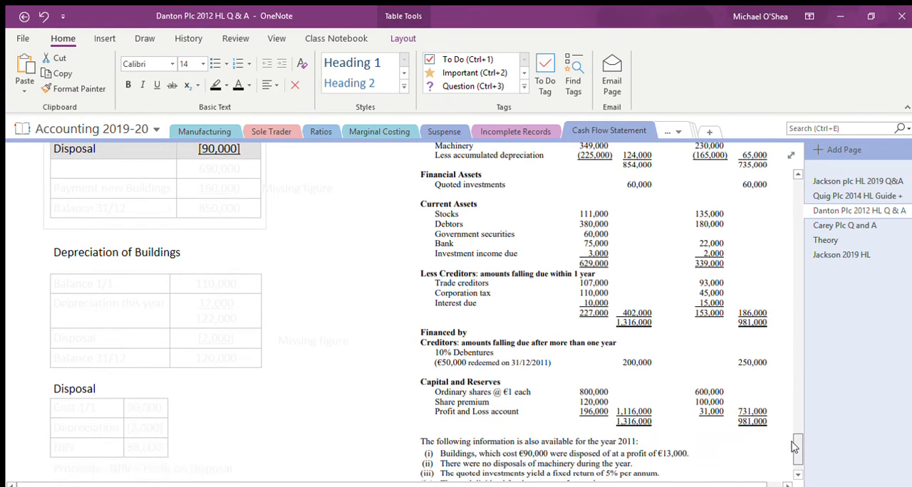
scroll("down", 3)
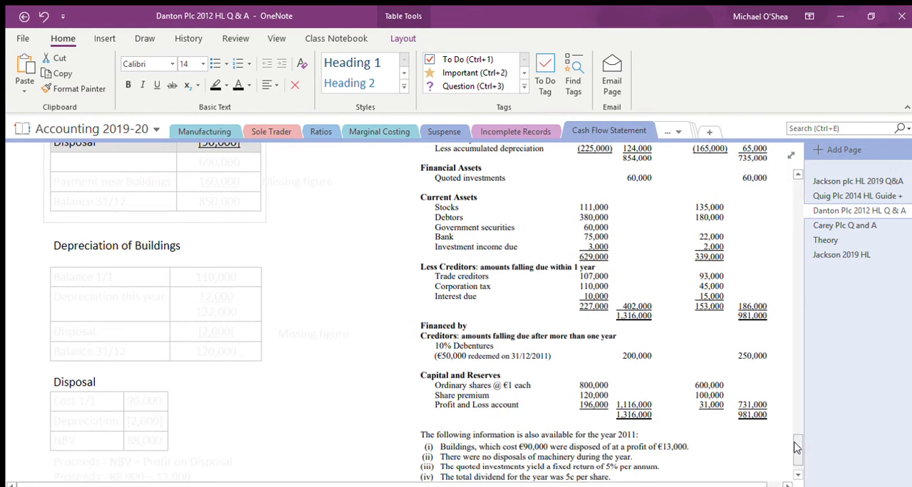
scroll("up", 3)
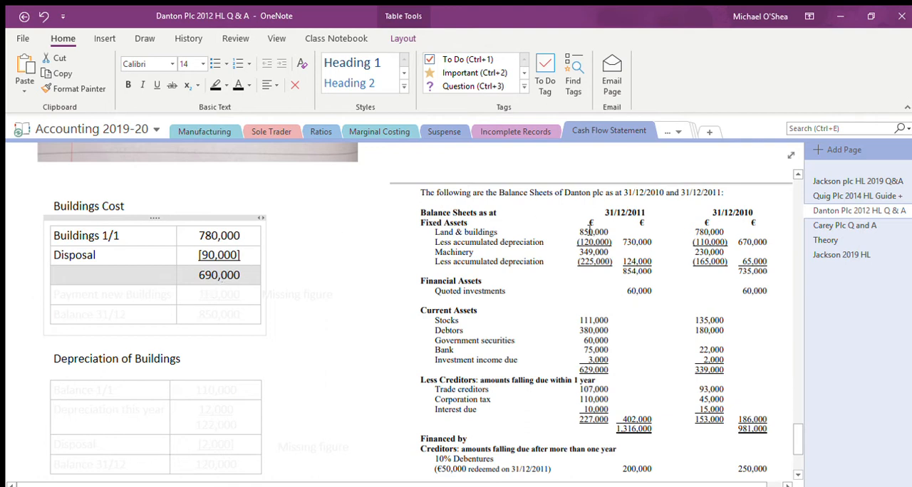
mouse_move(252, 317)
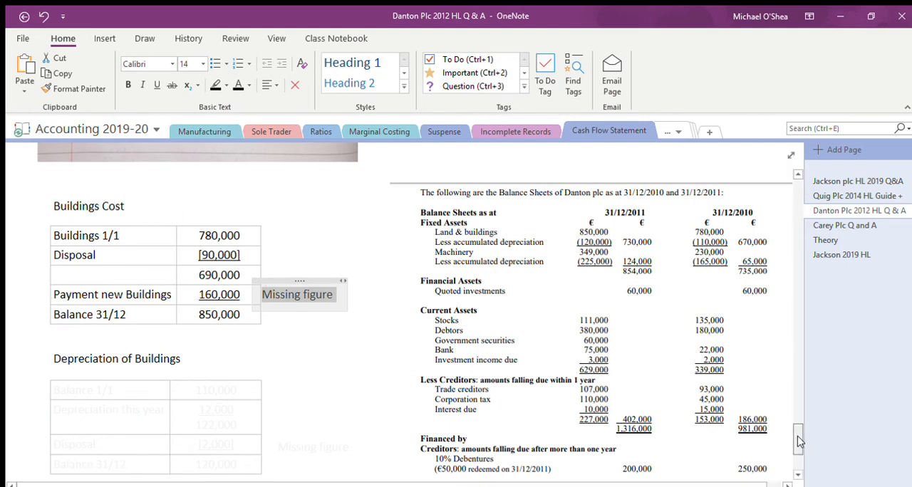
scroll("down", 3)
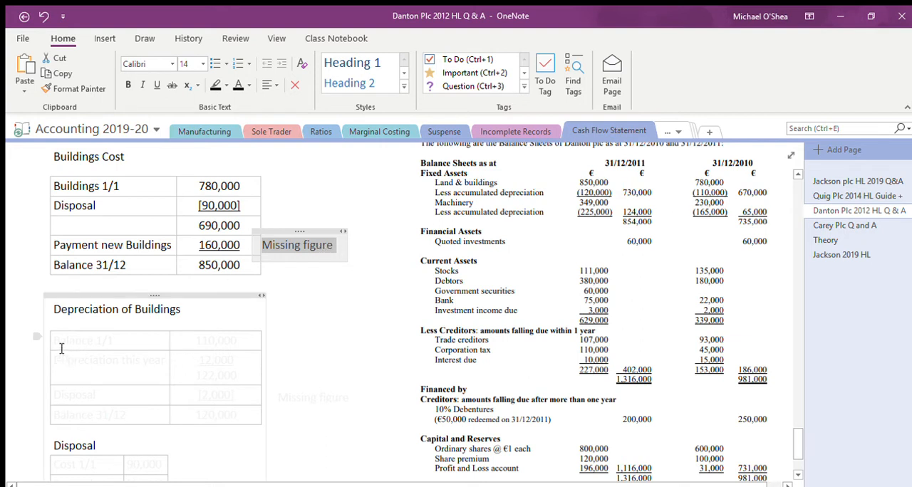
- Turn the Depreciation of Buildings rows black: 110,000 opening, 12,000 charge, 122,000 total, 120,000 closing
left_click(213, 340)
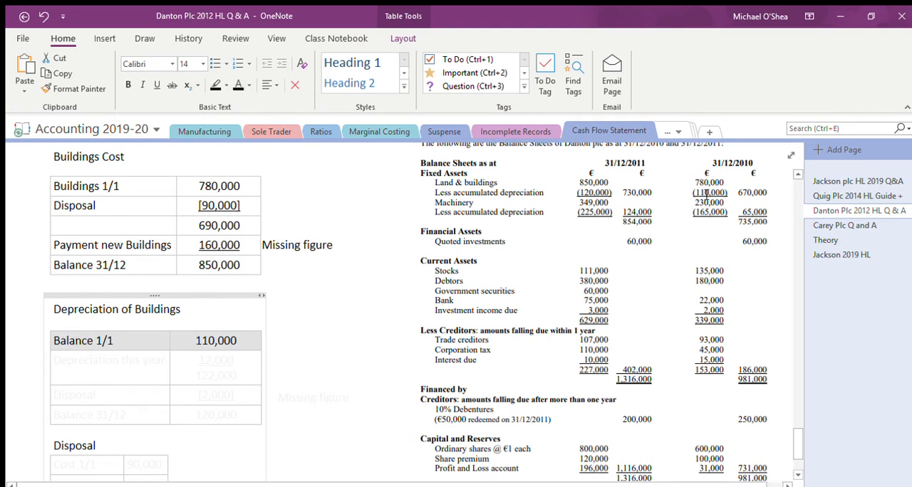
mouse_move(57, 420)
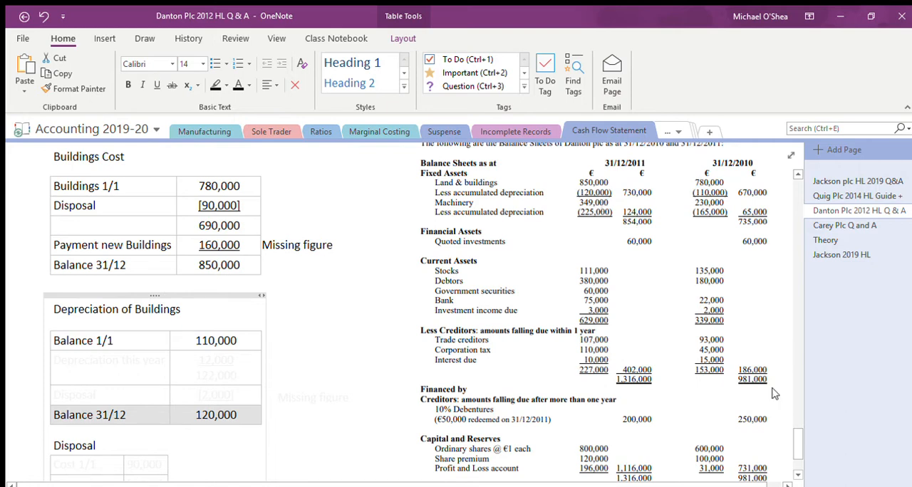
scroll("down", 3)
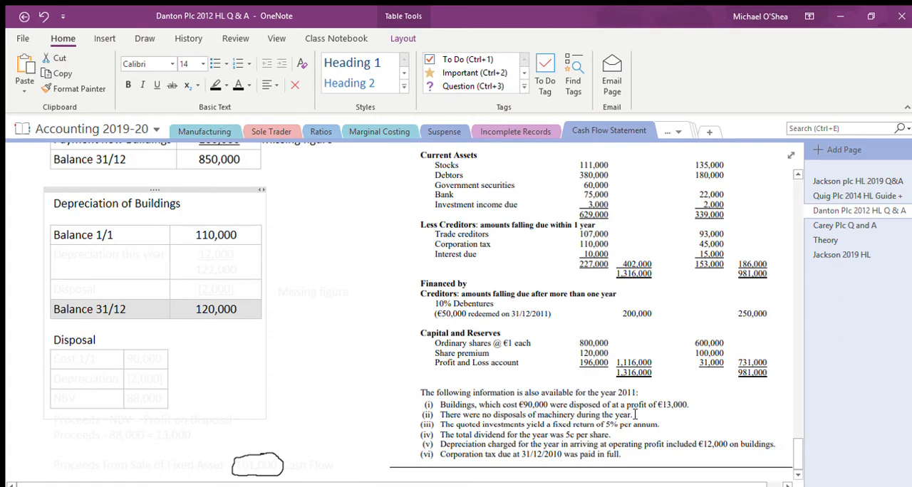
mouse_move(758, 440)
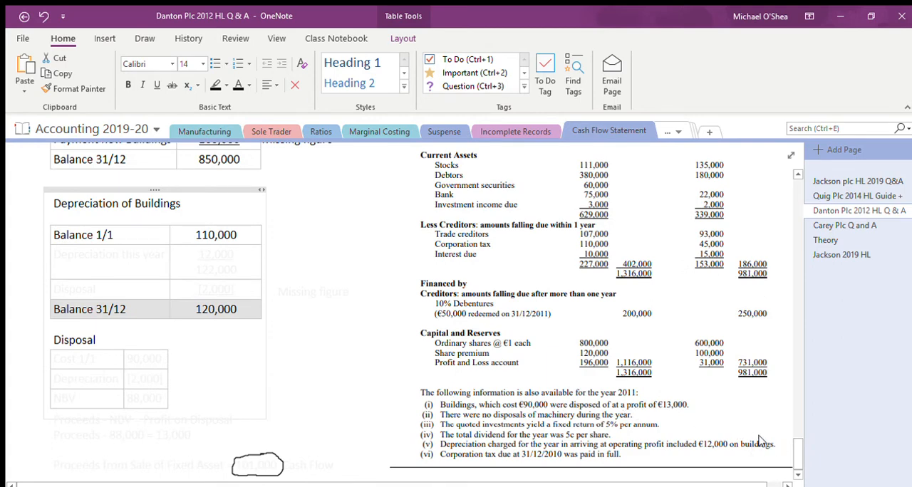
mouse_move(539, 447)
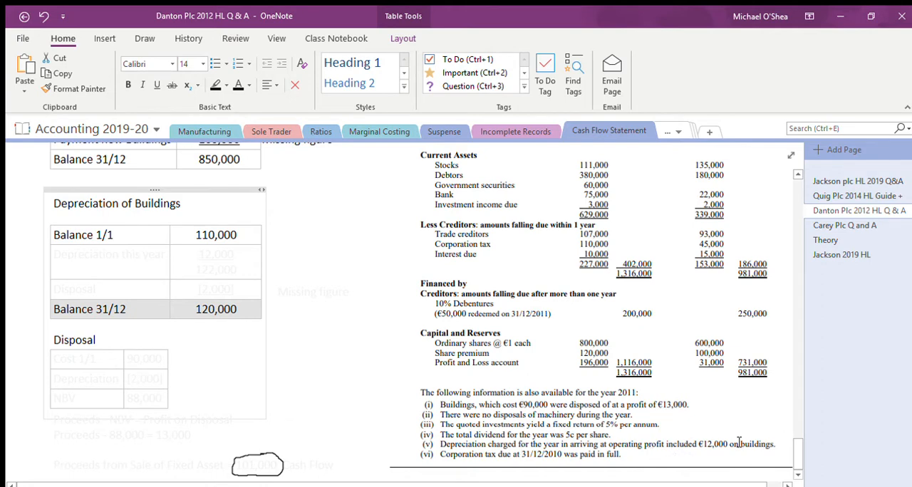
scroll("up", 3)
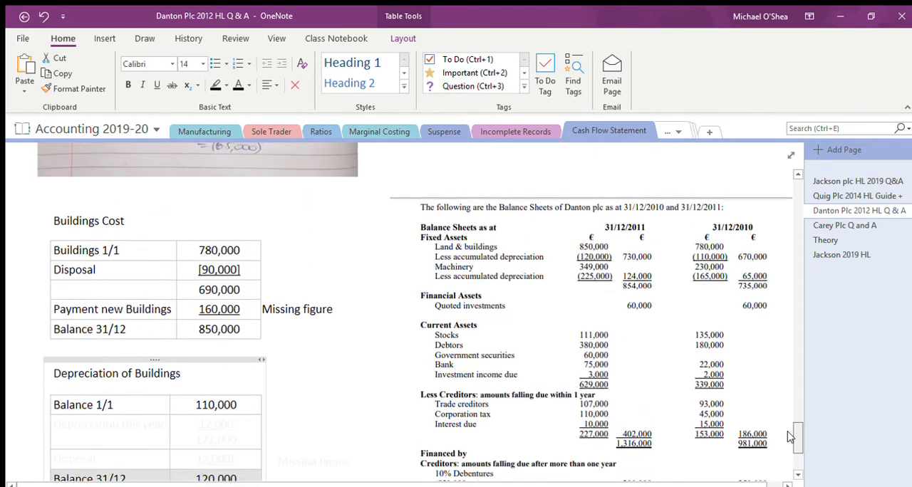
scroll("down", 3)
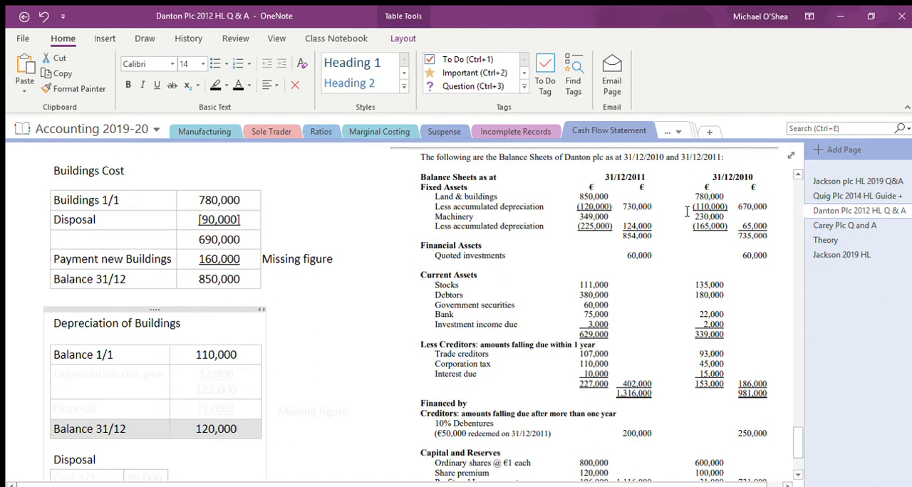
scroll("down", 3)
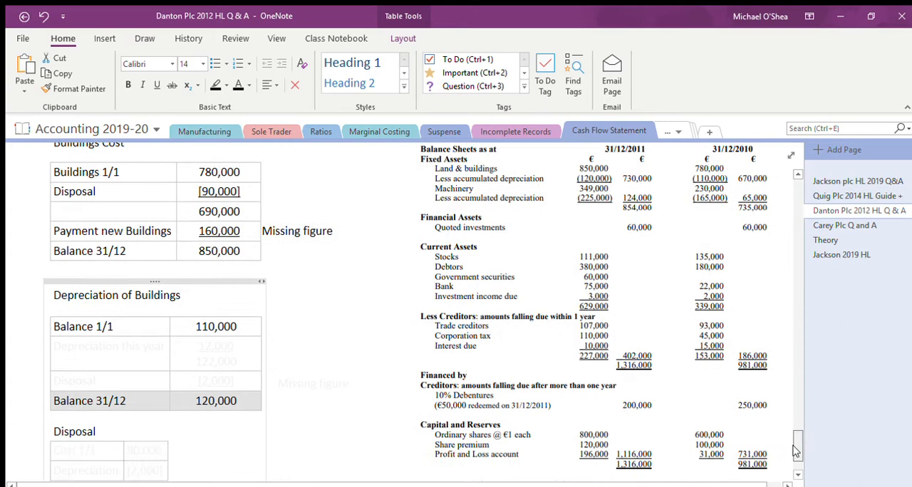
scroll("down", 3)
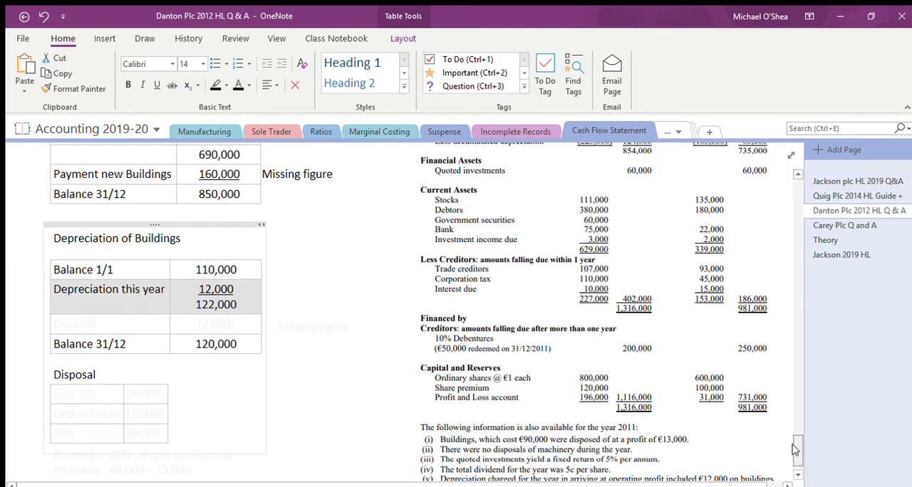
- Turn the depreciation table's Disposal row black to show the 2,000 figure
scroll("up", 3)
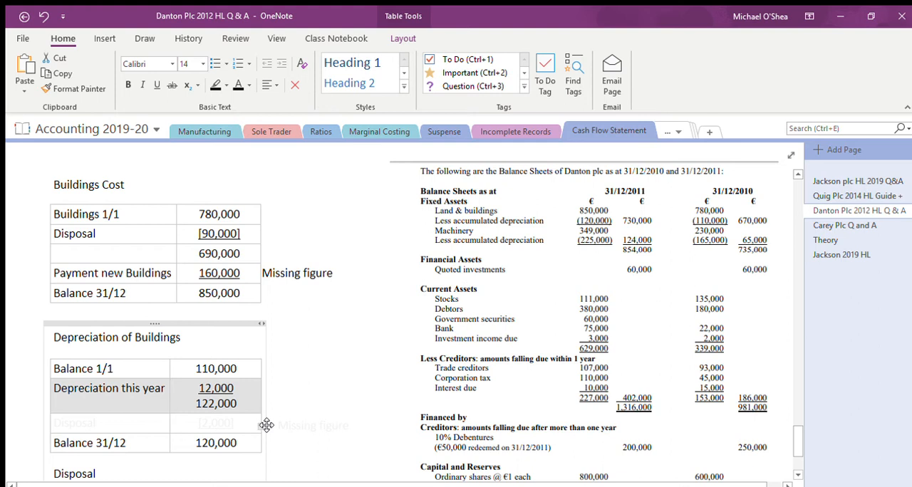
mouse_move(228, 413)
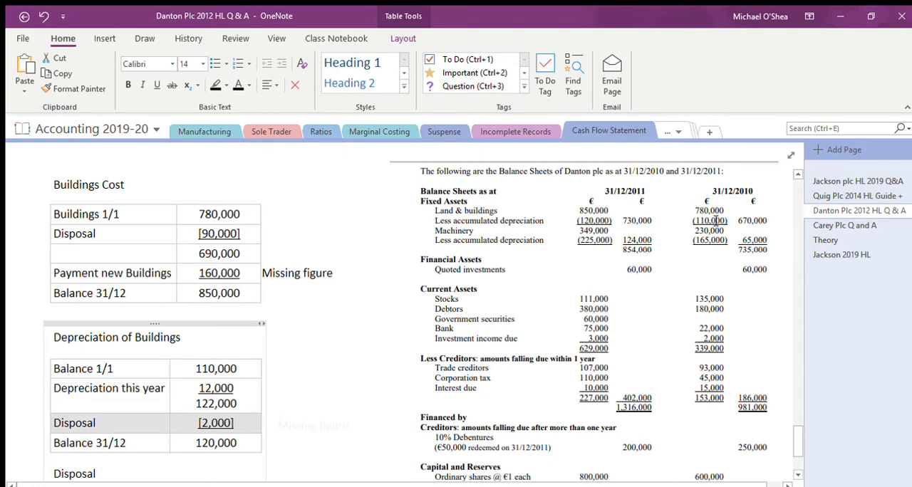
mouse_move(219, 387)
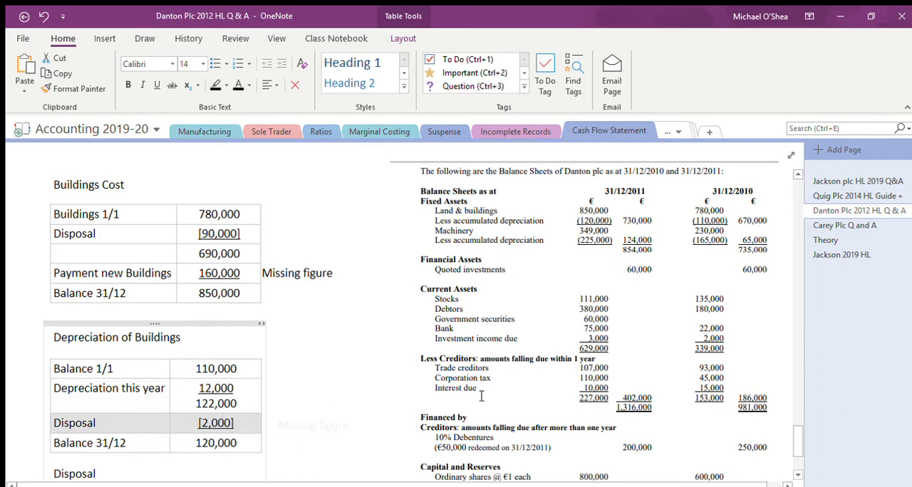
scroll("down", 3)
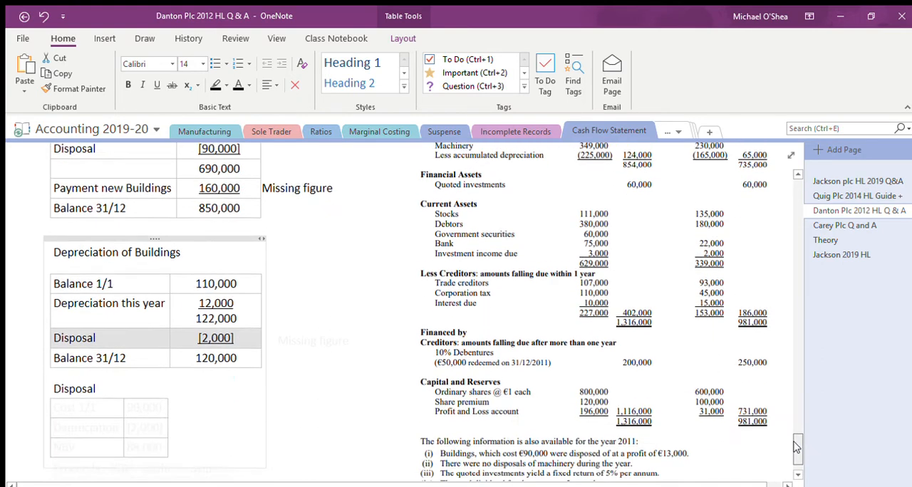
- Turn the Disposal table black: cost 90,000 less 2,000 depreciation giving NBV 88,000
scroll("down", 3)
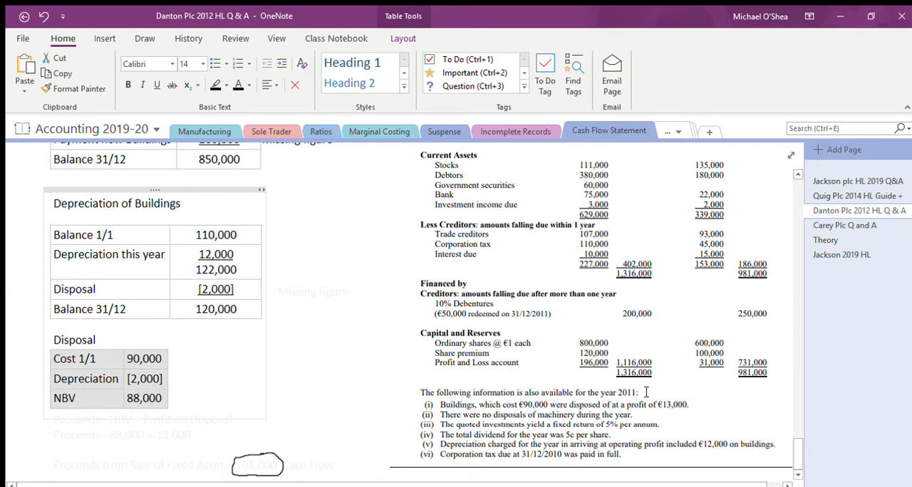
mouse_move(650, 399)
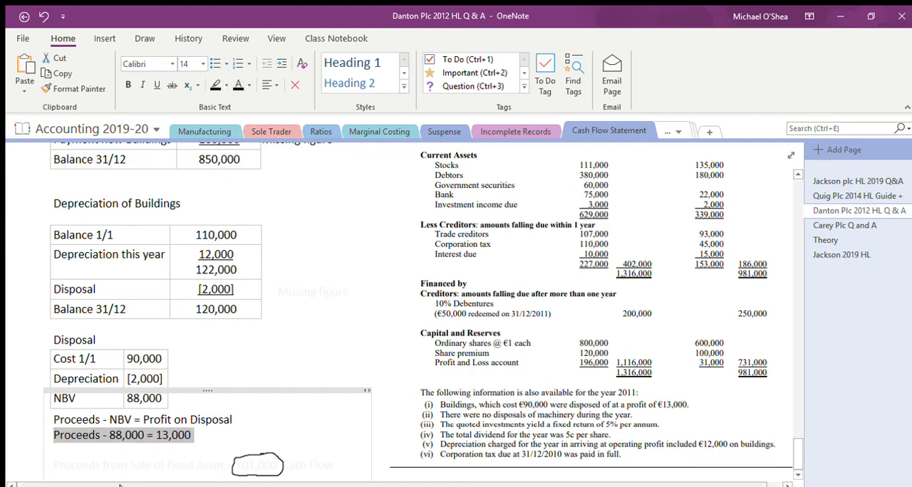
- Turn the last line black to show the circled 101,000 proceeds from sale of fixed asset
left_click(51, 465)
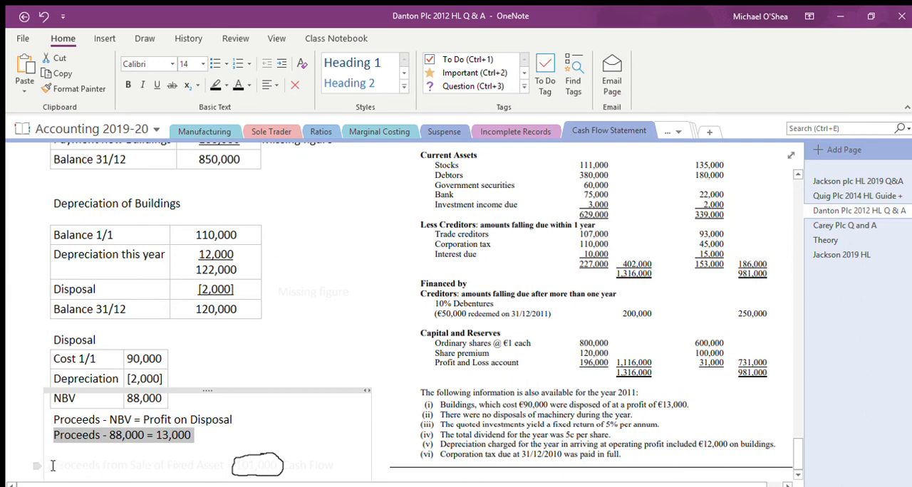
scroll("down", 3)
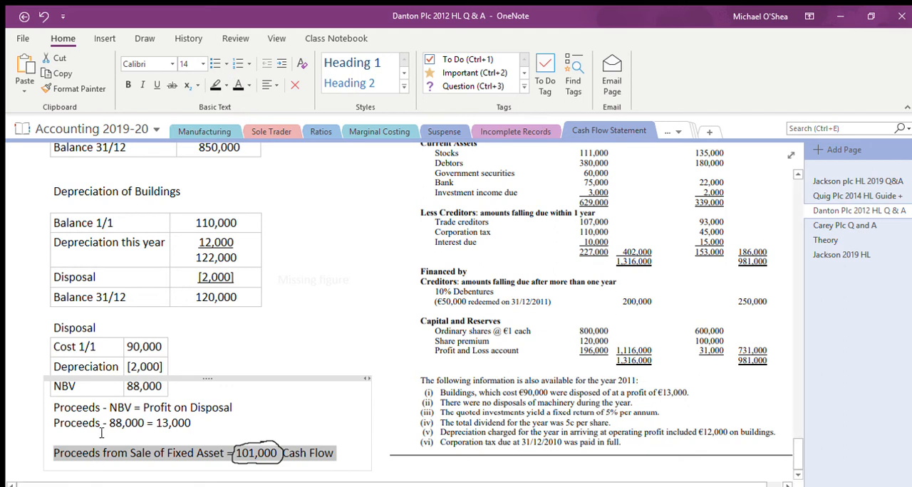
mouse_move(177, 465)
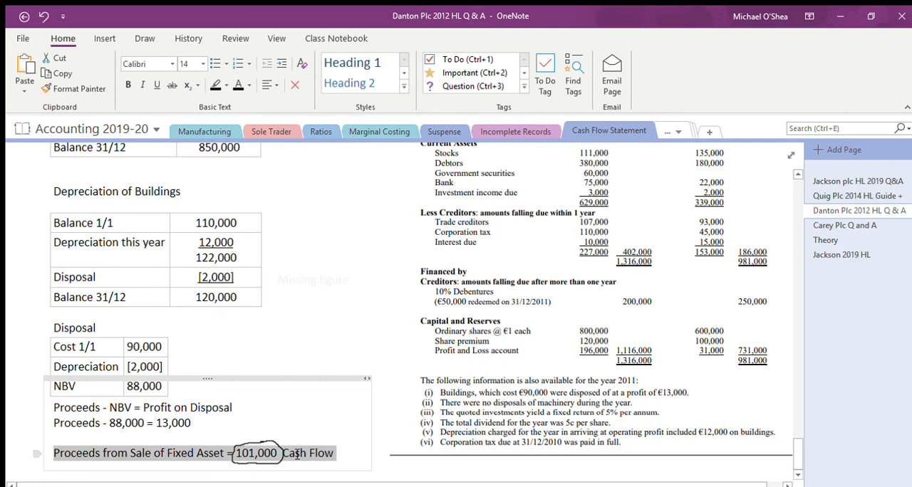
mouse_move(835, 219)
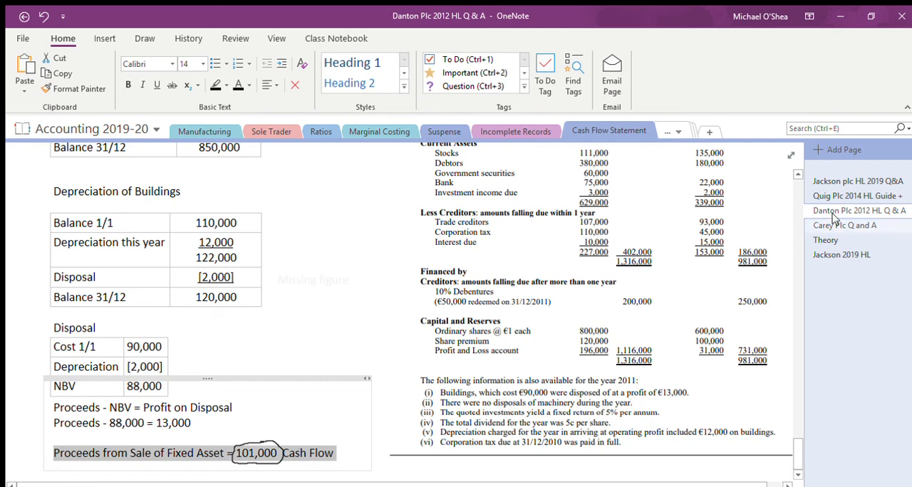